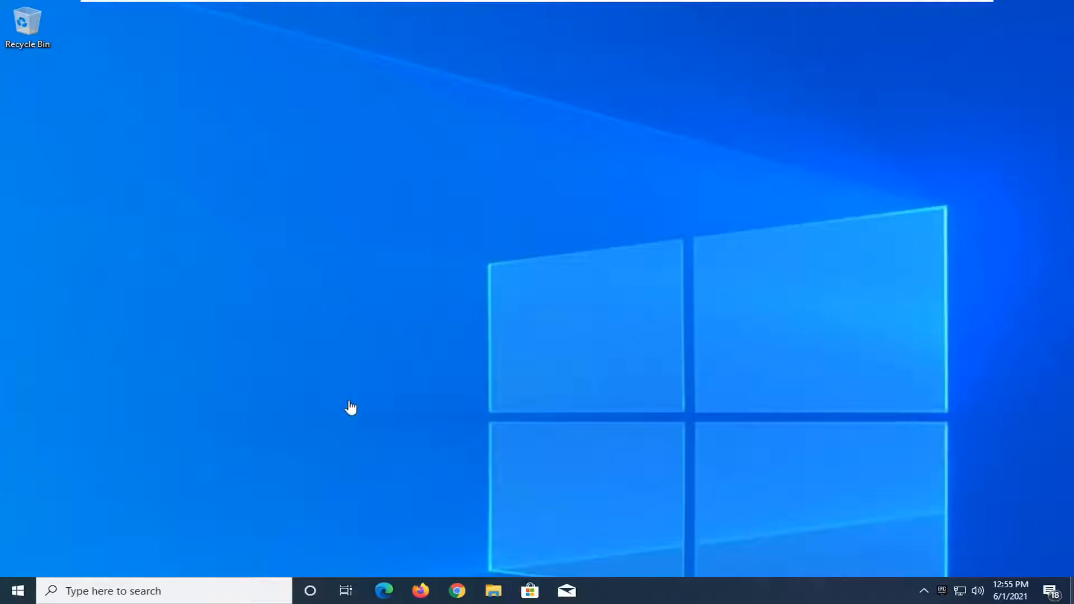
Step: Bring up the Start menu from the taskbar
left_click(16, 589)
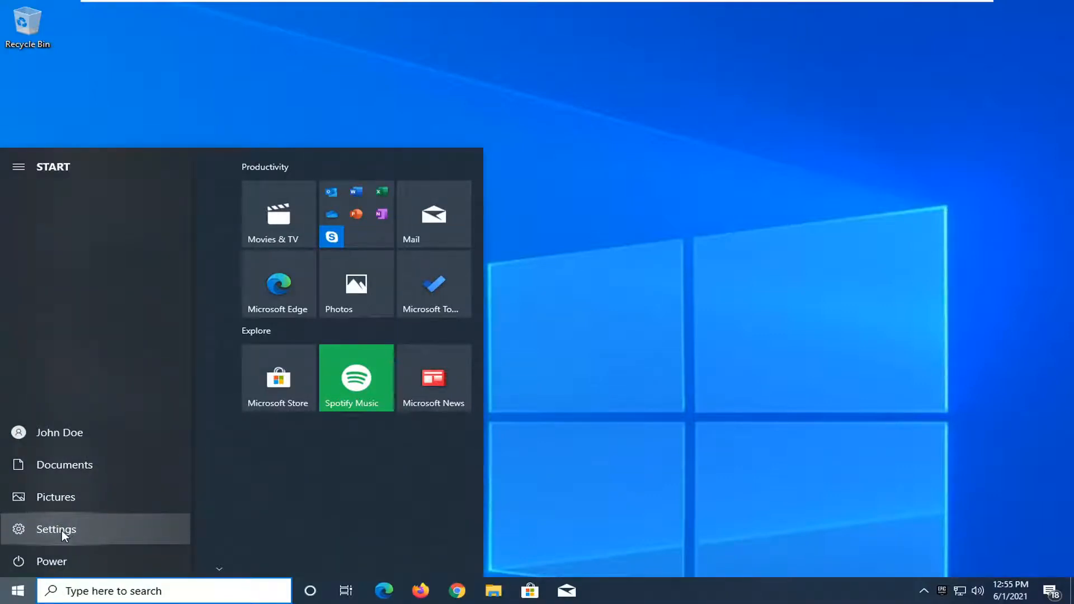
Step: Launch Settings and go to the Network & Internet status page
left_click(50, 529)
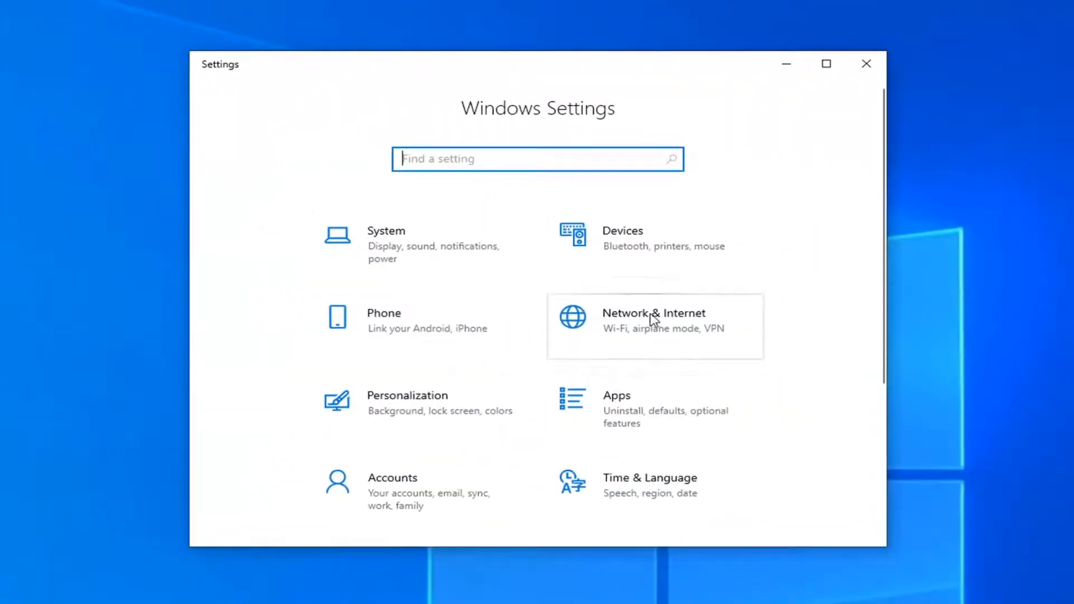
left_click(653, 319)
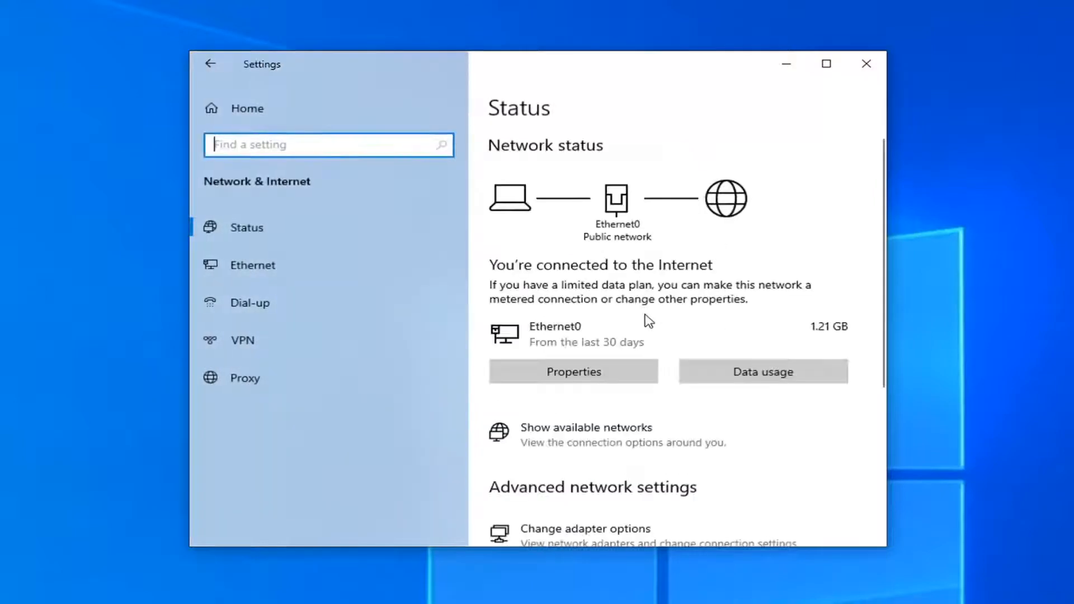
Step: Show the Proxy page, where automatic settings detection is on
left_click(245, 378)
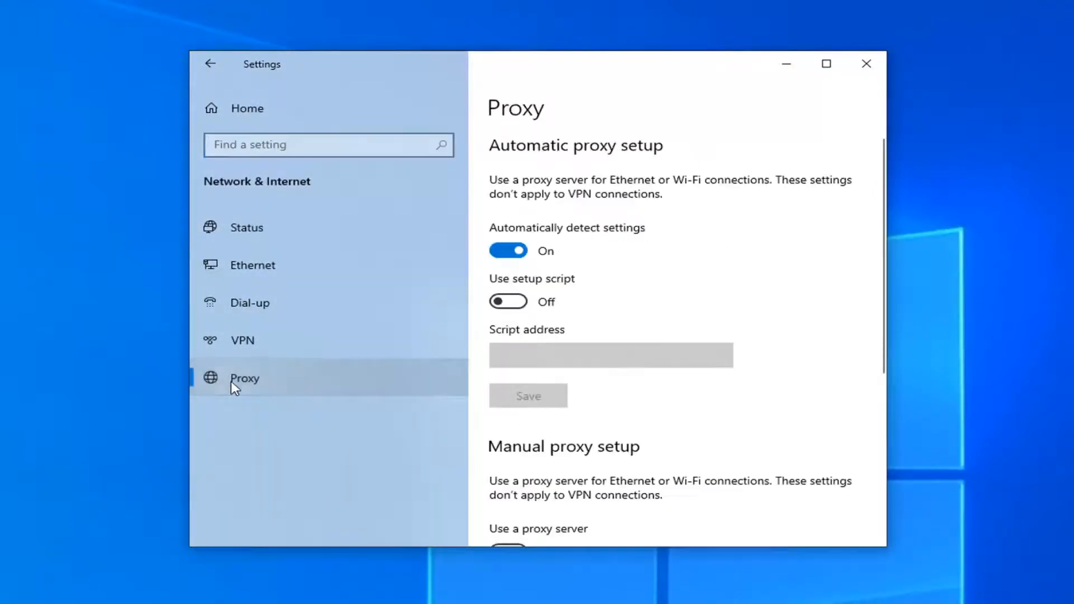
mouse_move(602, 248)
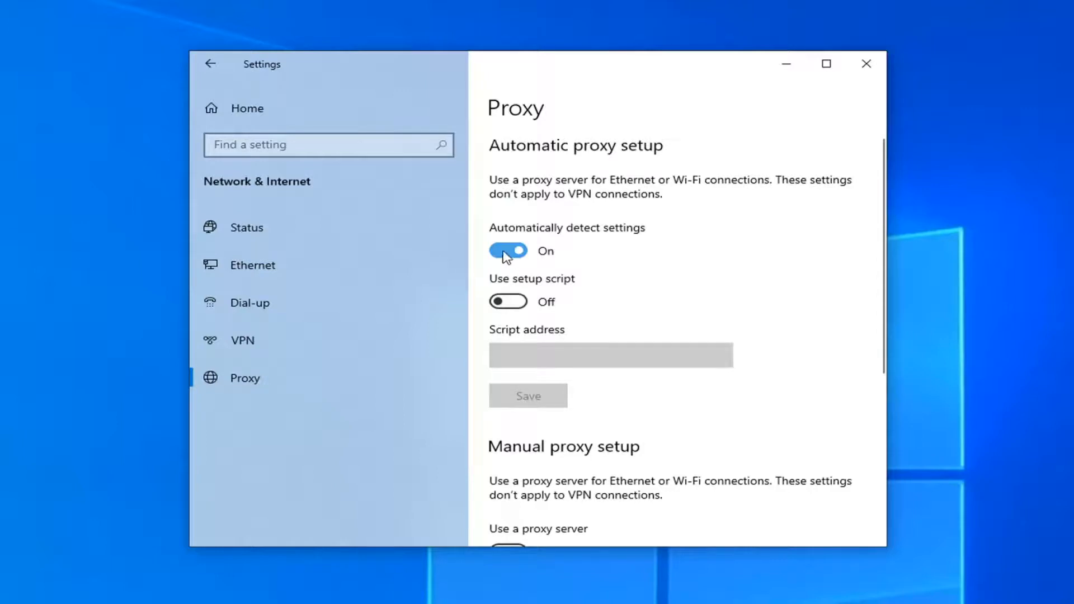
Step: Confirm Use a proxy server is Off under Manual proxy setup, then close Settings
scroll("down", 3)
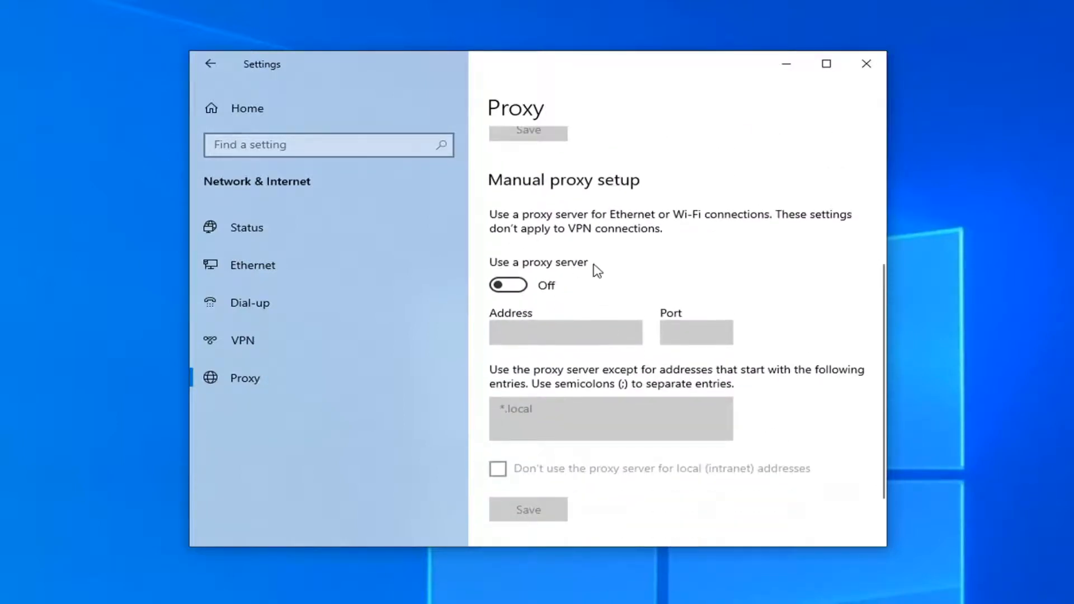
mouse_move(595, 270)
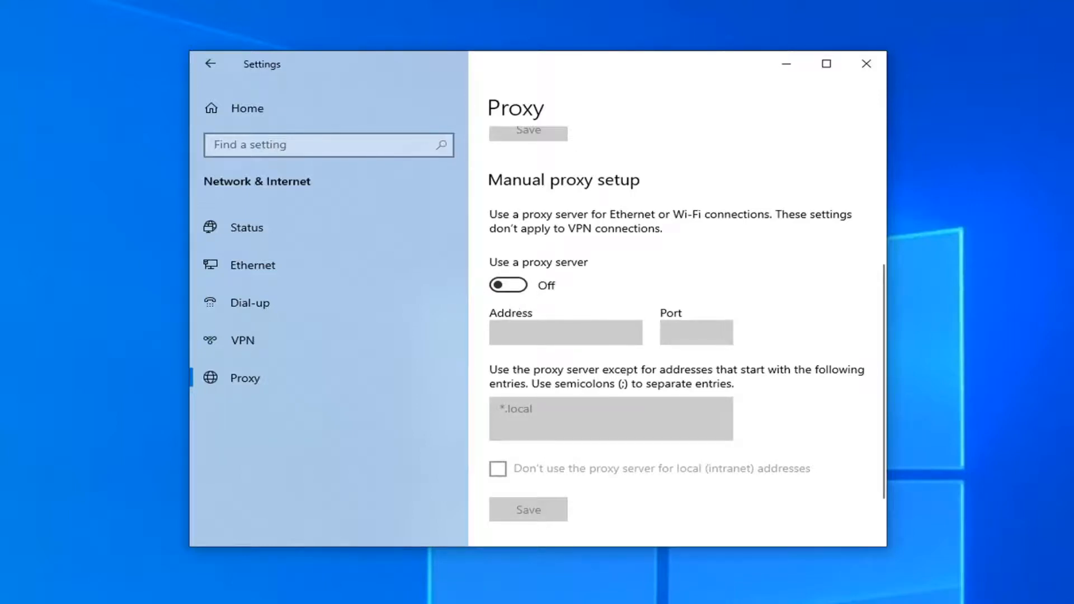
mouse_move(891, 86)
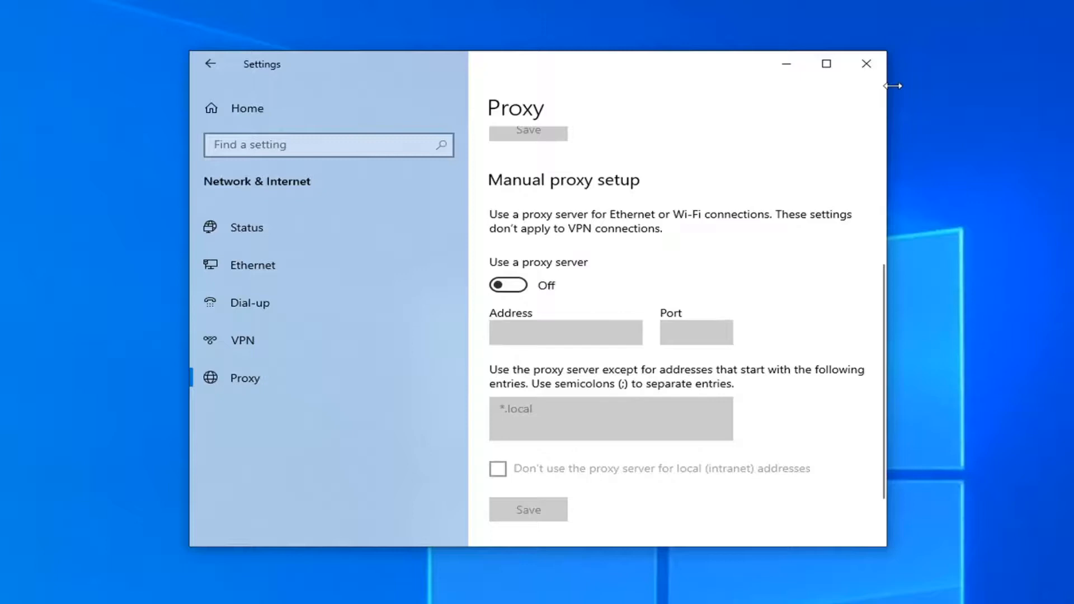
left_click(867, 64)
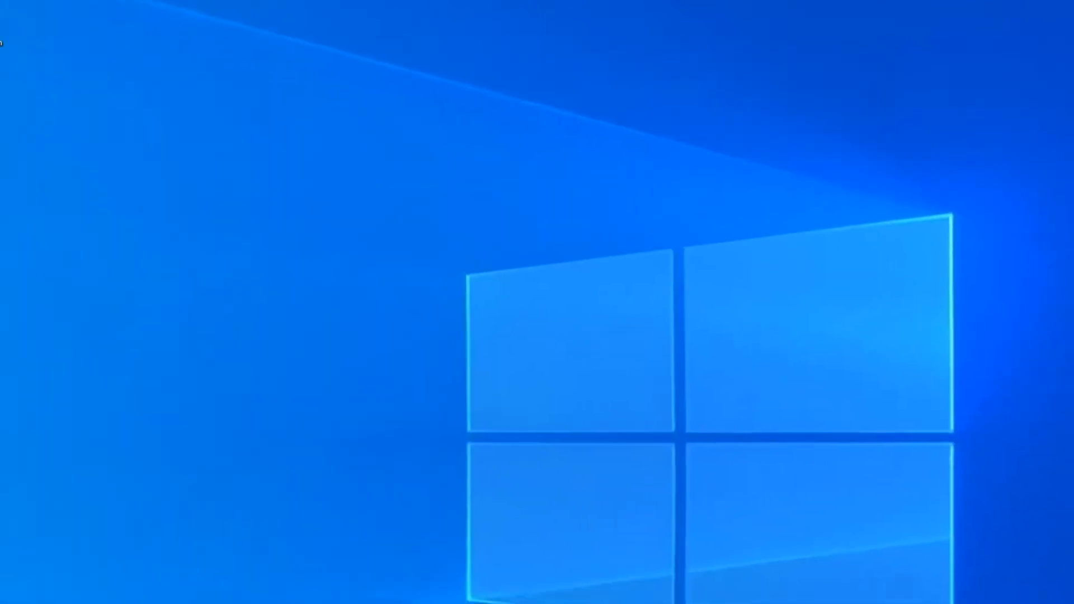